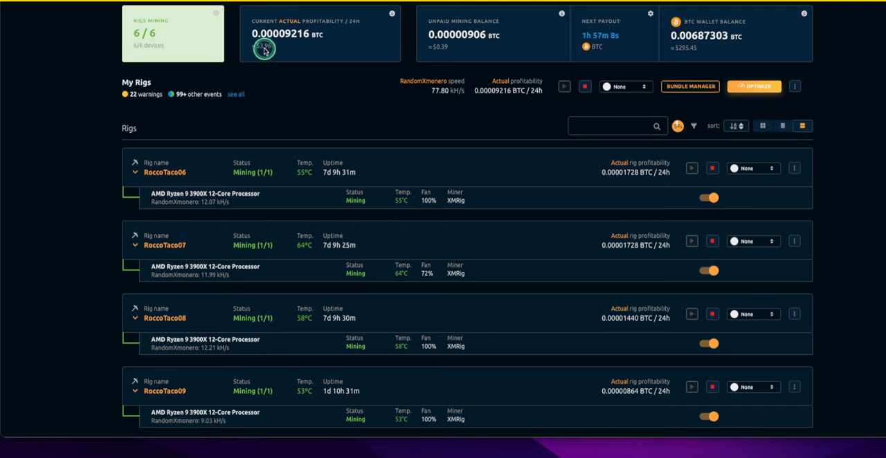
pyautogui.moveTo(604, 49)
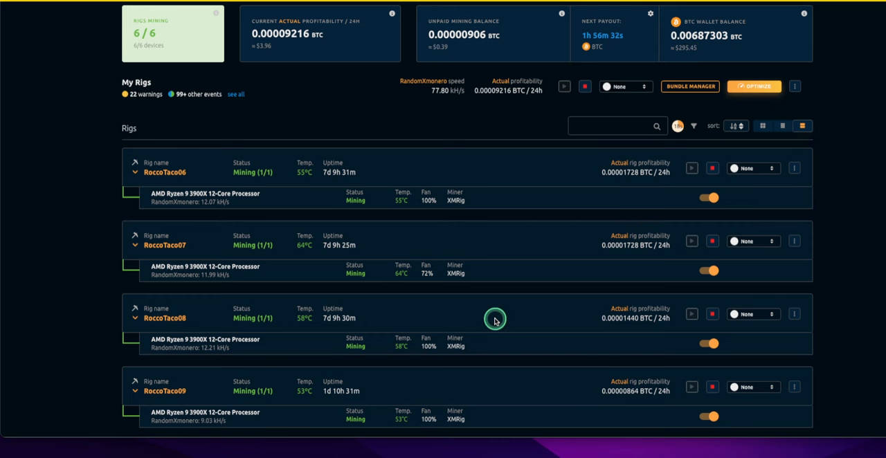
pyautogui.moveTo(526, 299)
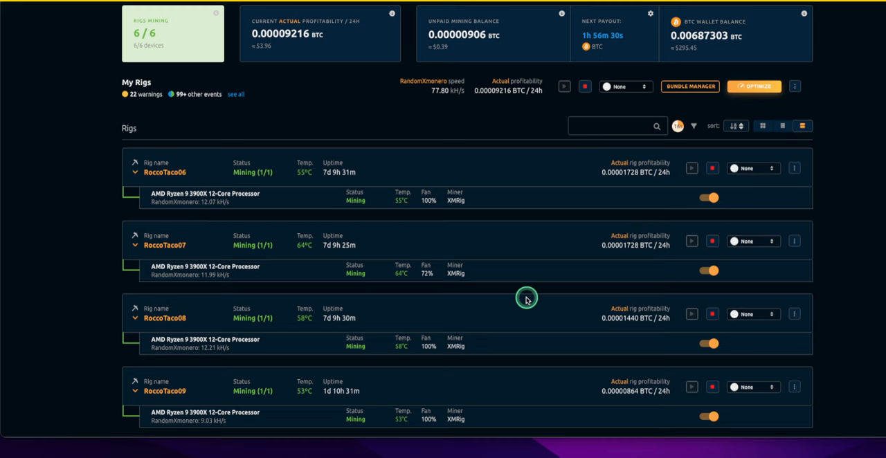
pyautogui.moveTo(520, 451)
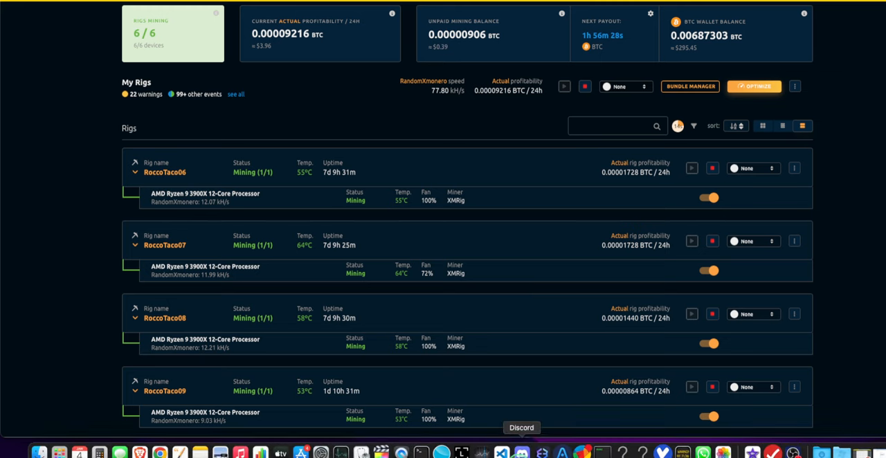
# - Show the BTC-USD one-year price chart in Stocks, Bitcoin around 43,100
pyautogui.click(462, 448)
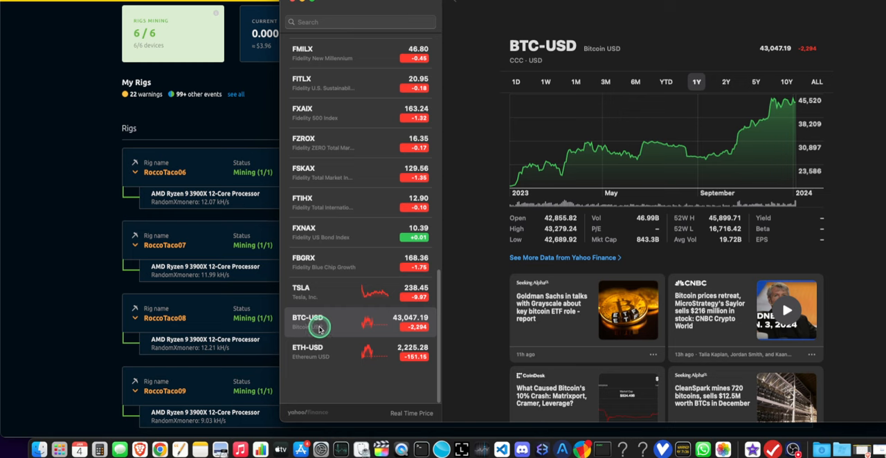
pyautogui.moveTo(771, 54)
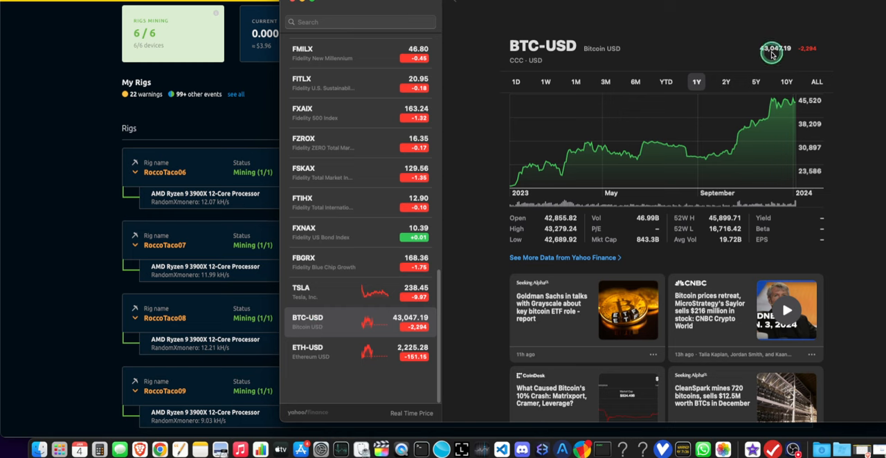
pyautogui.moveTo(775, 54)
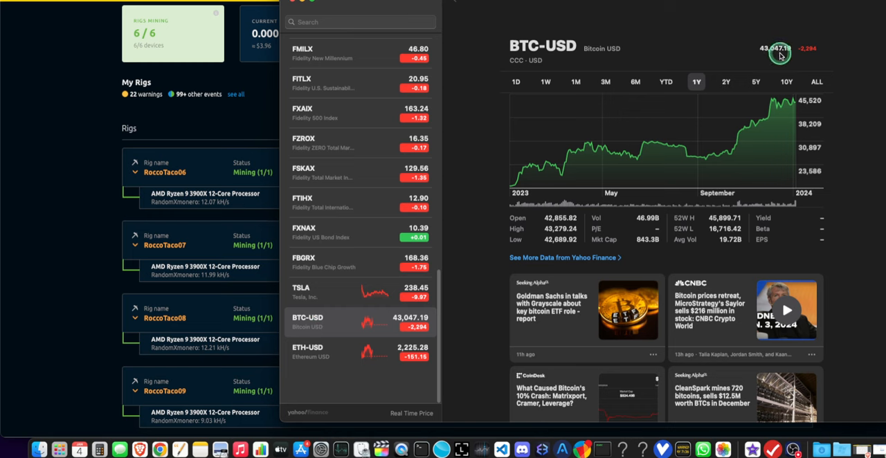
pyautogui.moveTo(791, 102)
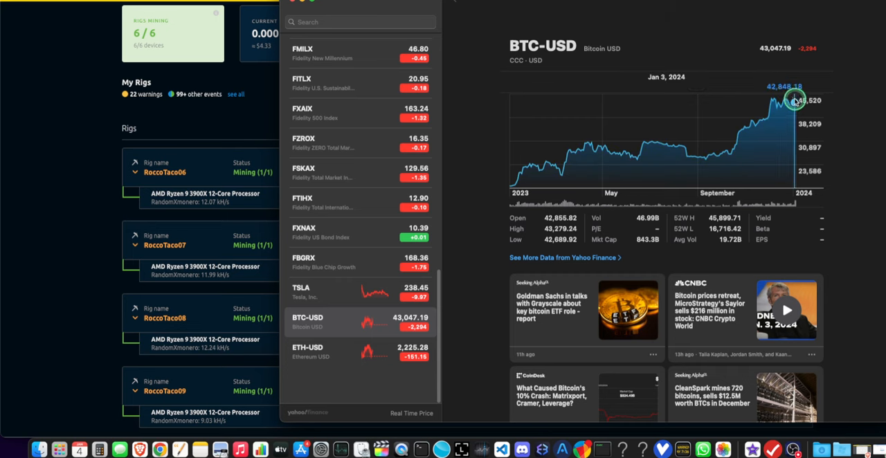
pyautogui.moveTo(794, 100)
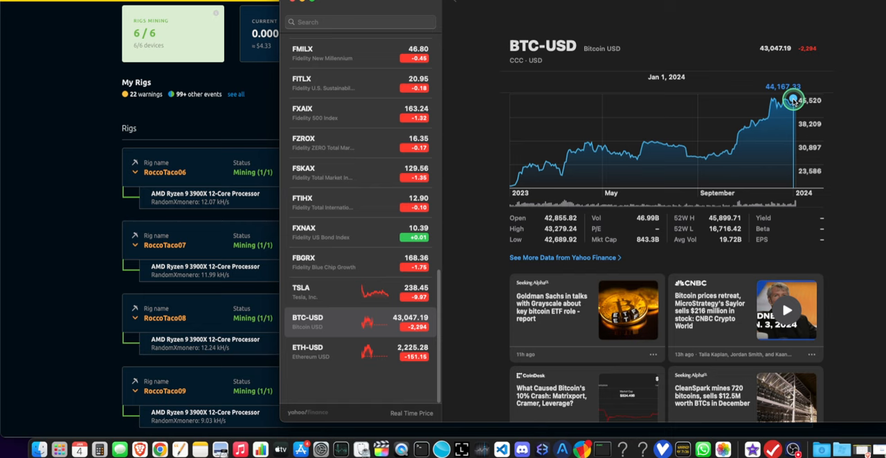
pyautogui.moveTo(793, 99)
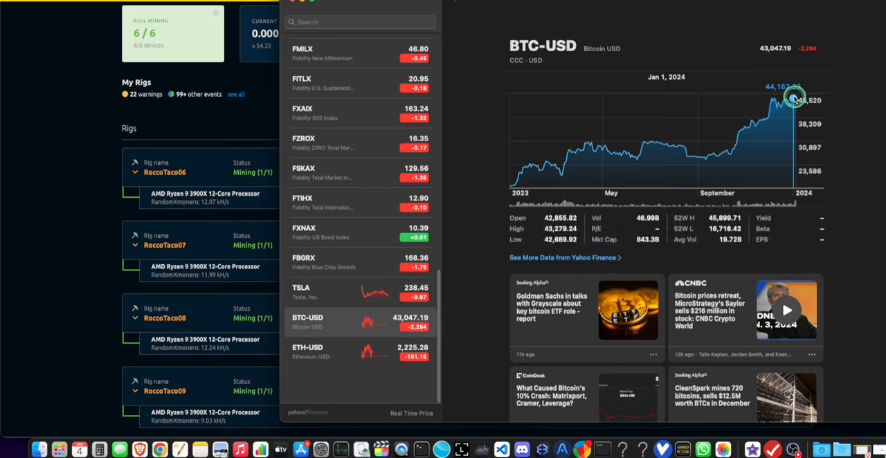
pyautogui.moveTo(795, 102)
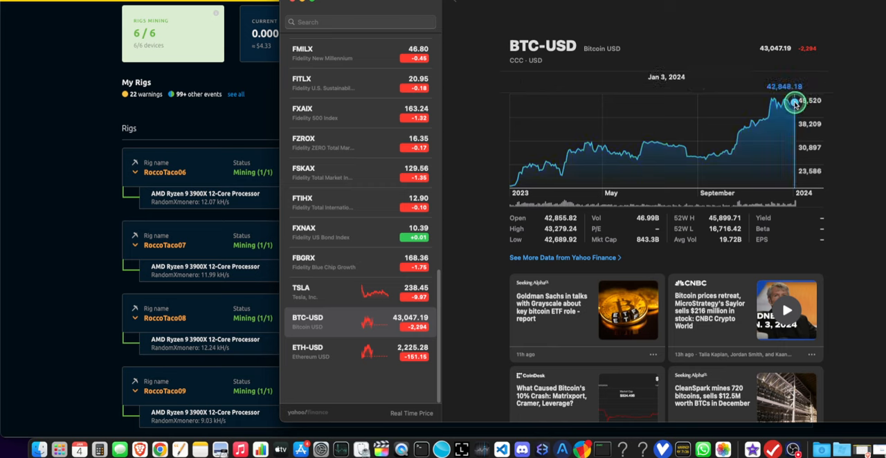
pyautogui.moveTo(749, 99)
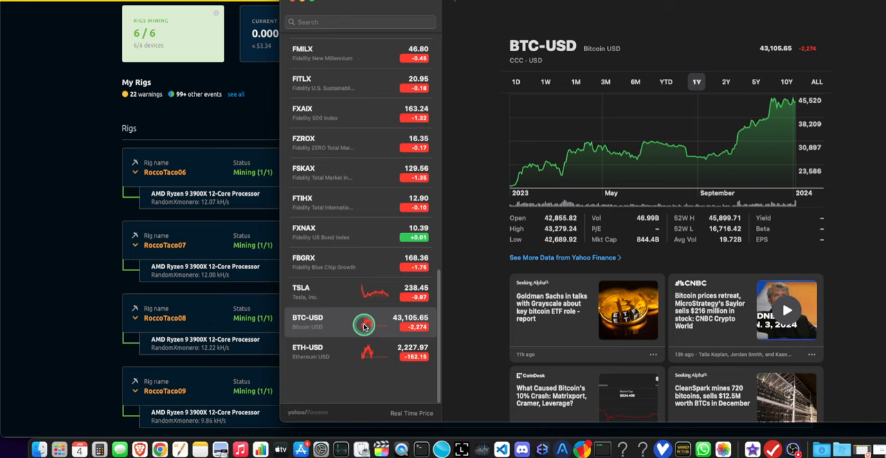
pyautogui.moveTo(99, 299)
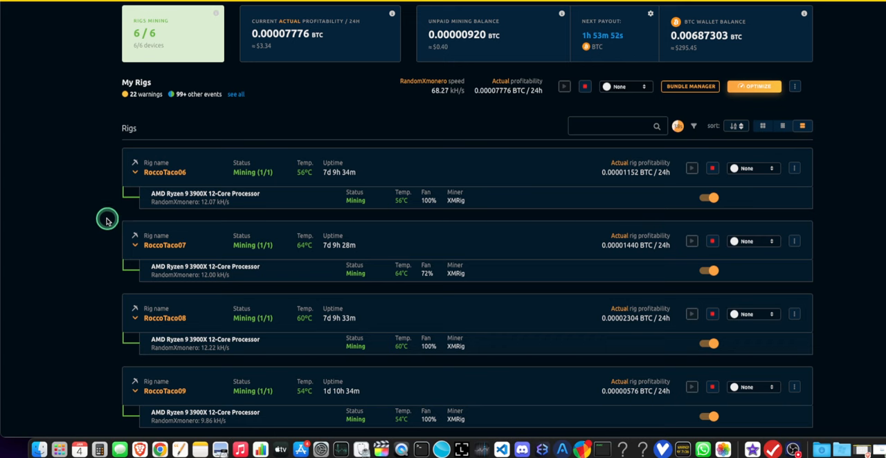
pyautogui.moveTo(80, 228)
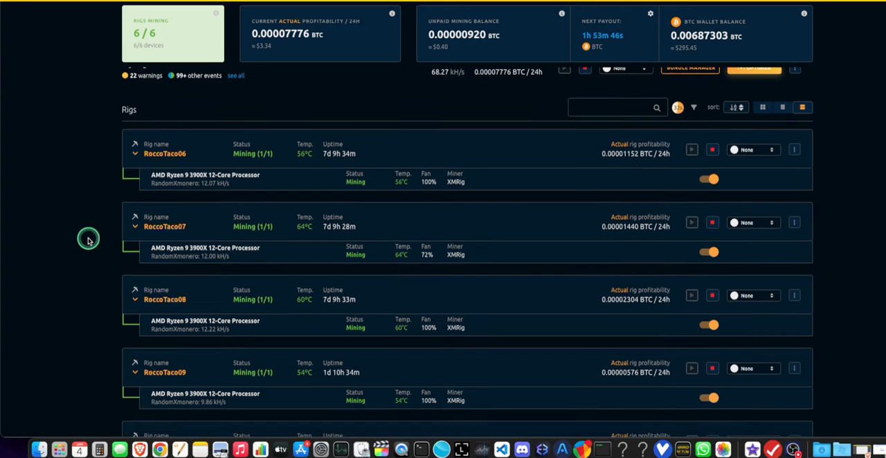
# - Scroll the Rigs list down to RoccoTaco13, all six rigs Mining
pyautogui.scroll(-3)
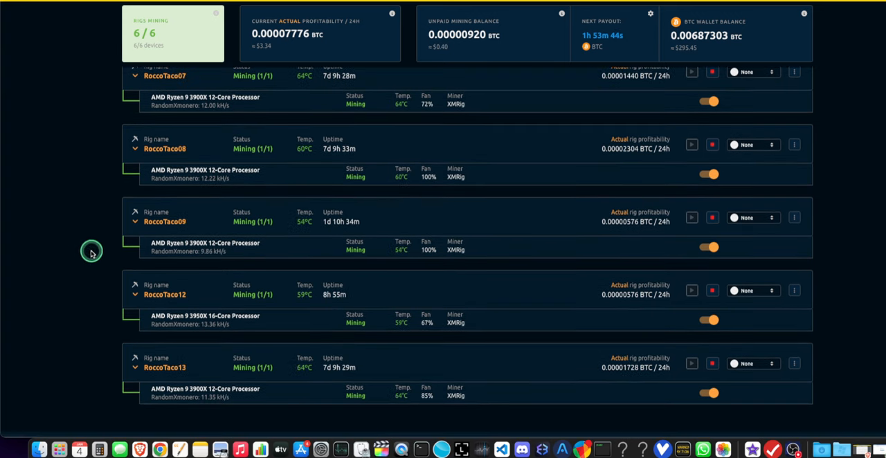
pyautogui.moveTo(61, 316)
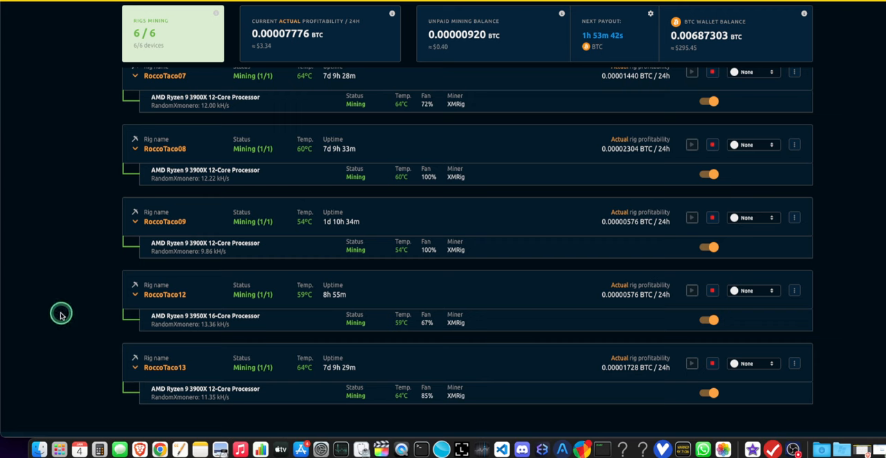
pyautogui.moveTo(193, 260)
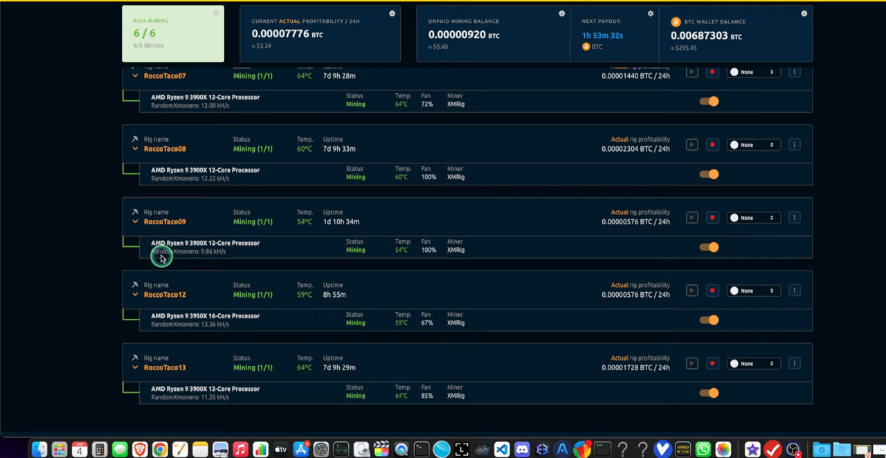
pyautogui.moveTo(712, 217)
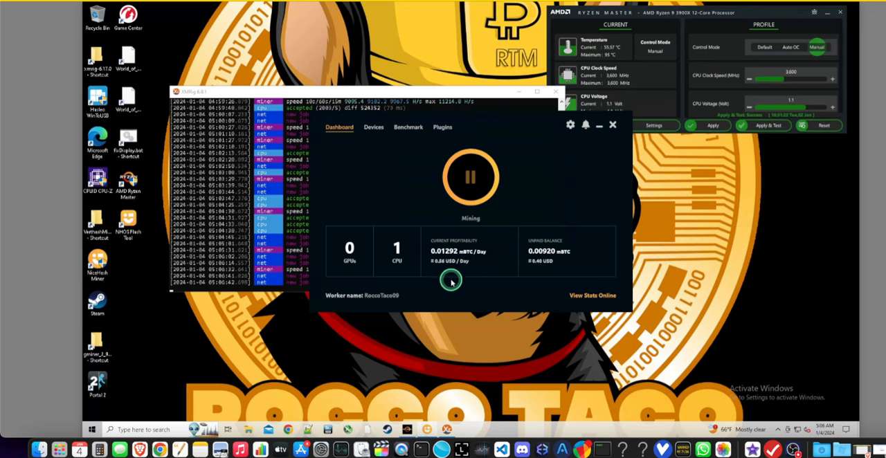
pyautogui.moveTo(443, 277)
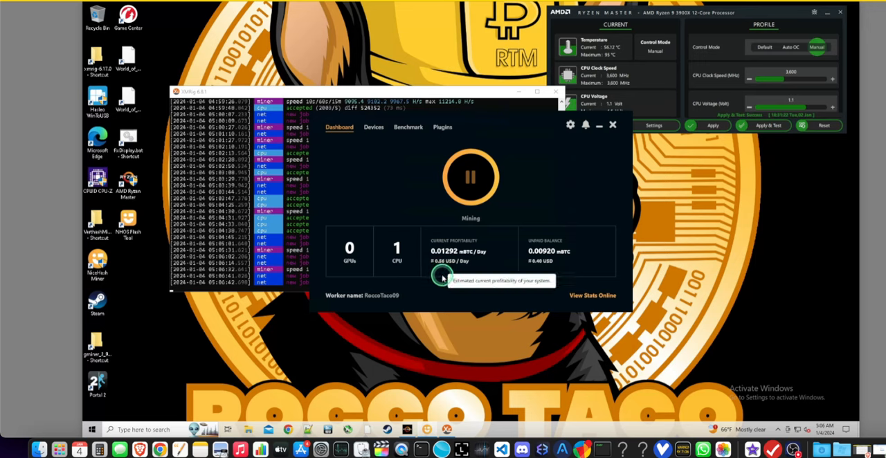
# - Show the remote rig's Devices list with its Ryzen CPU Mining and current profitability
pyautogui.click(374, 127)
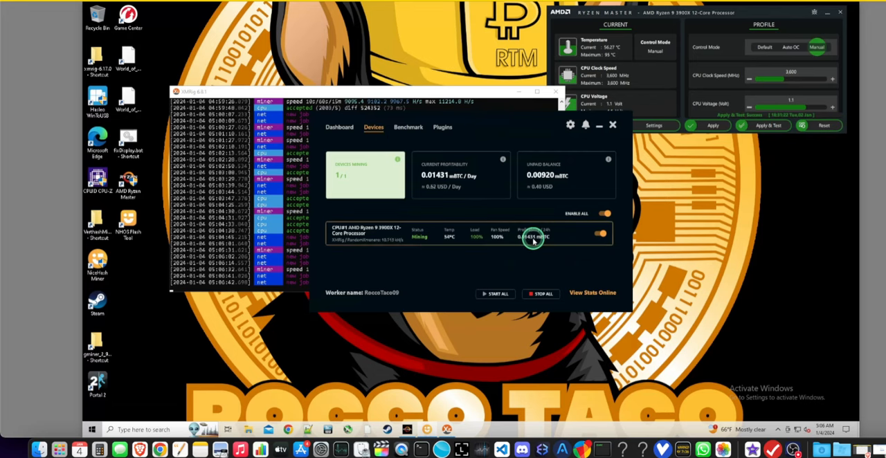
pyautogui.moveTo(454, 216)
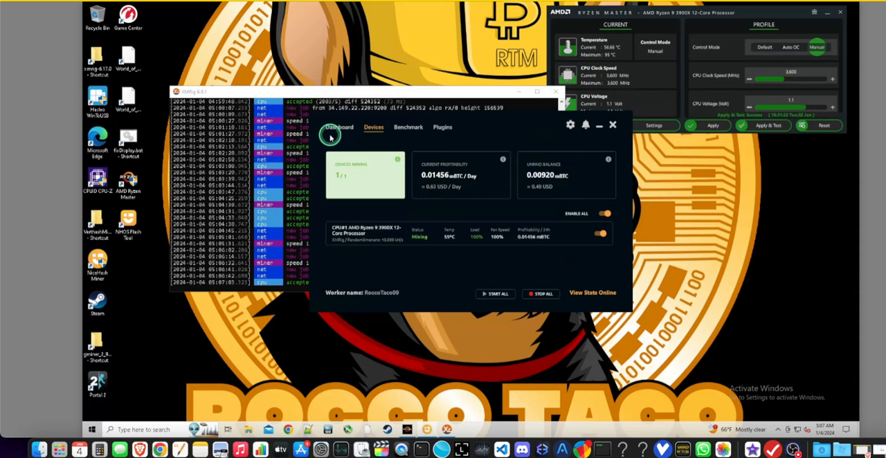
pyautogui.moveTo(215, 149)
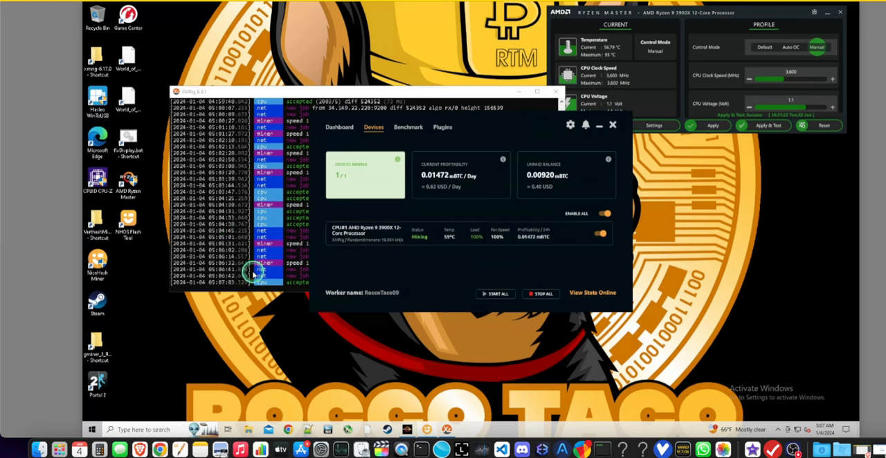
pyautogui.moveTo(252, 255)
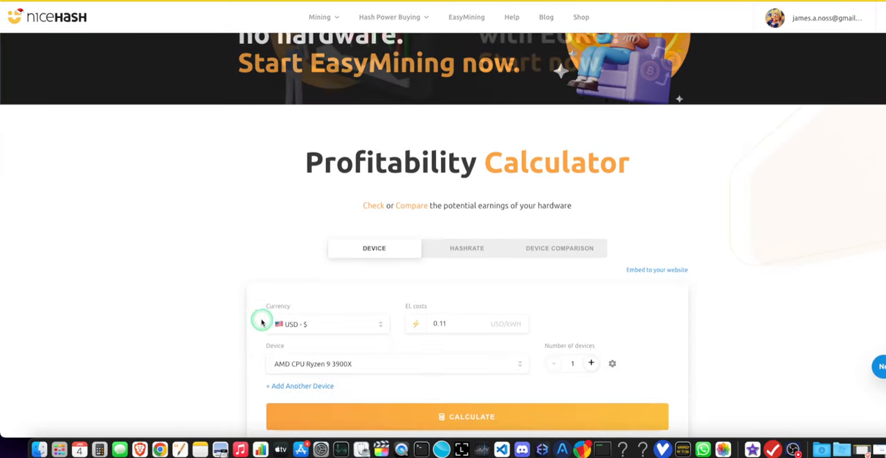
# - Calculate estimated earnings for the AMD Ryzen 9 3900X (~0.60 USD/day) and view past earnings
pyautogui.scroll(-3)
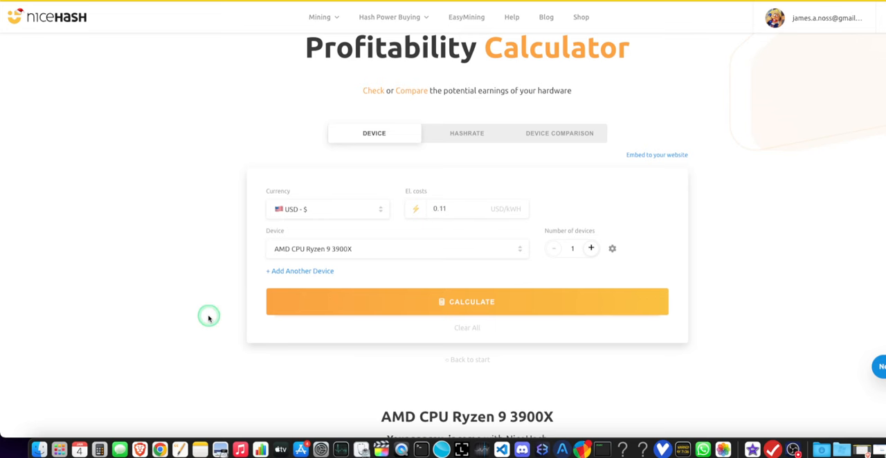
pyautogui.click(467, 302)
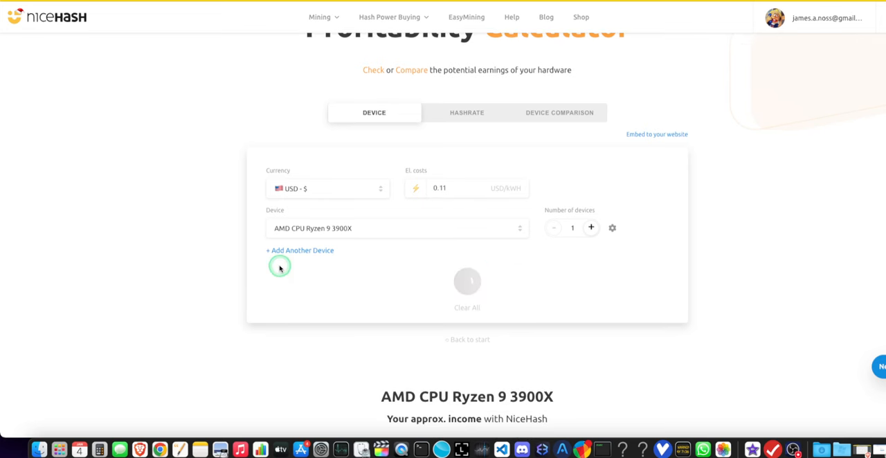
pyautogui.moveTo(174, 292)
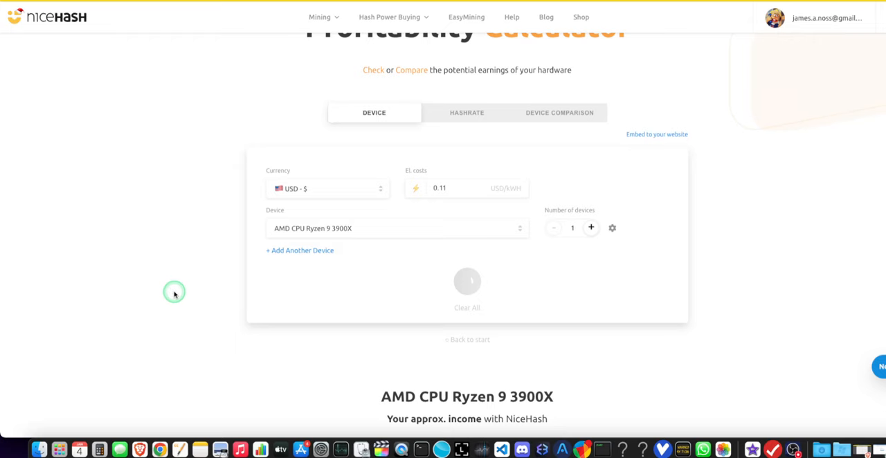
pyautogui.scroll(-3)
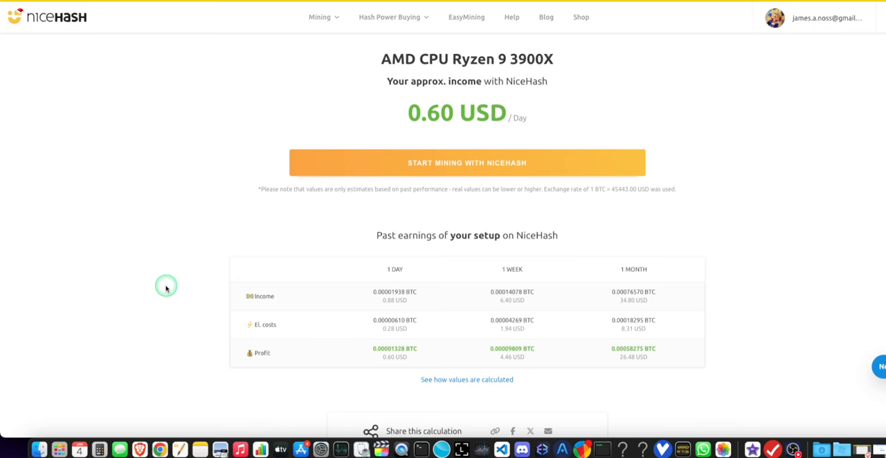
pyautogui.scroll(-3)
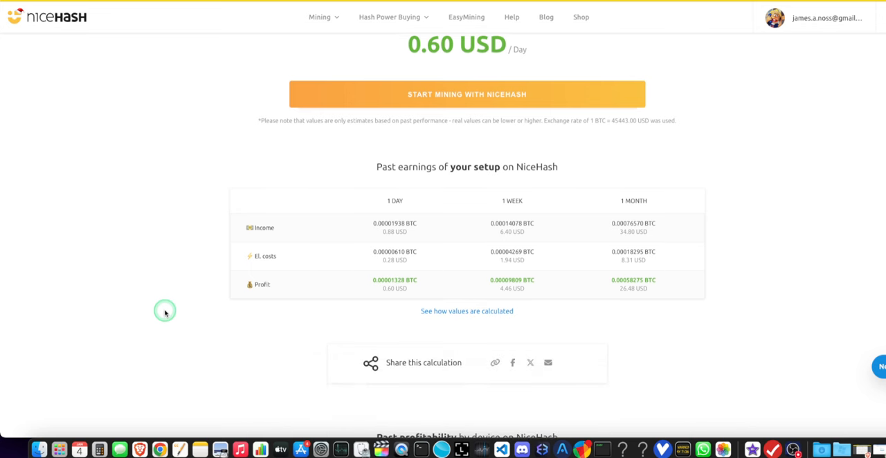
pyautogui.moveTo(389, 233)
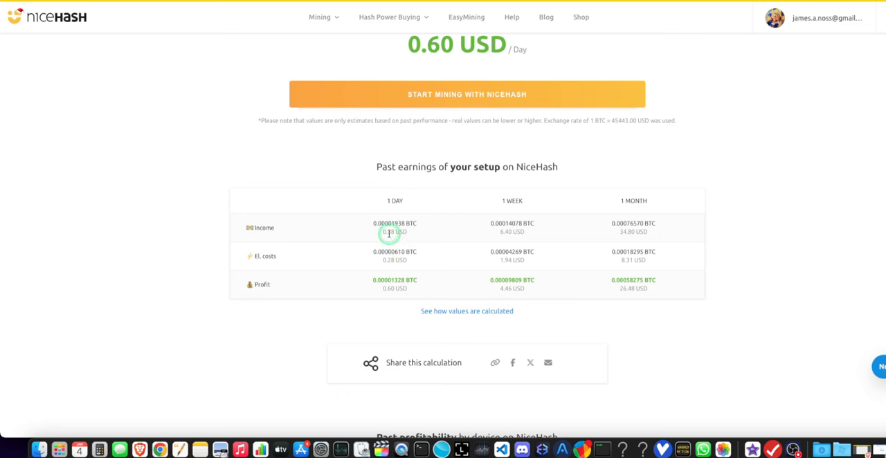
pyautogui.moveTo(396, 246)
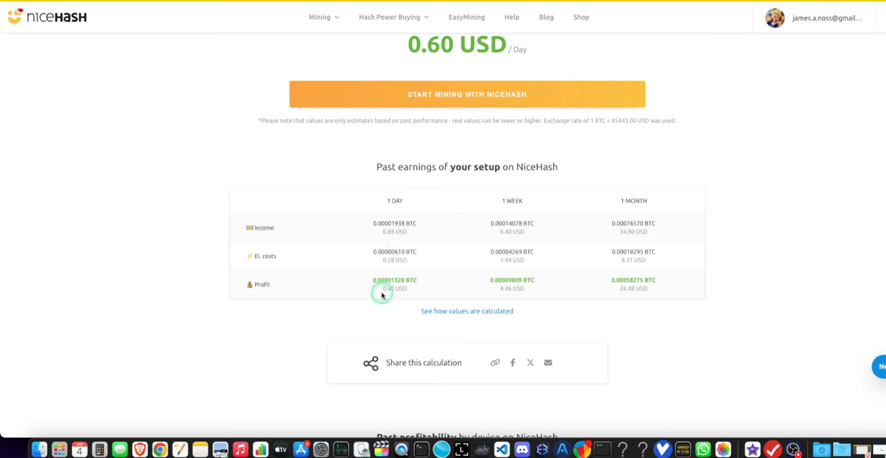
pyautogui.moveTo(393, 247)
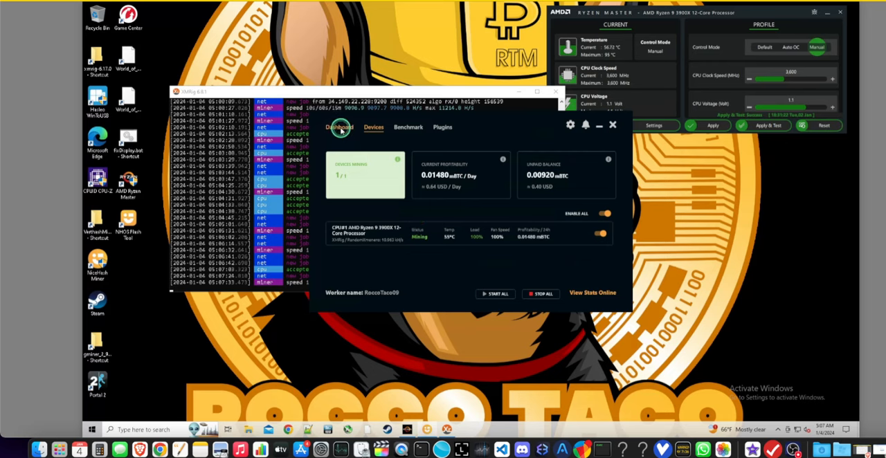
# - Stop mining and expand the Ryzen 9 3900X benchmark row to list its RandomX algorithms
pyautogui.click(540, 293)
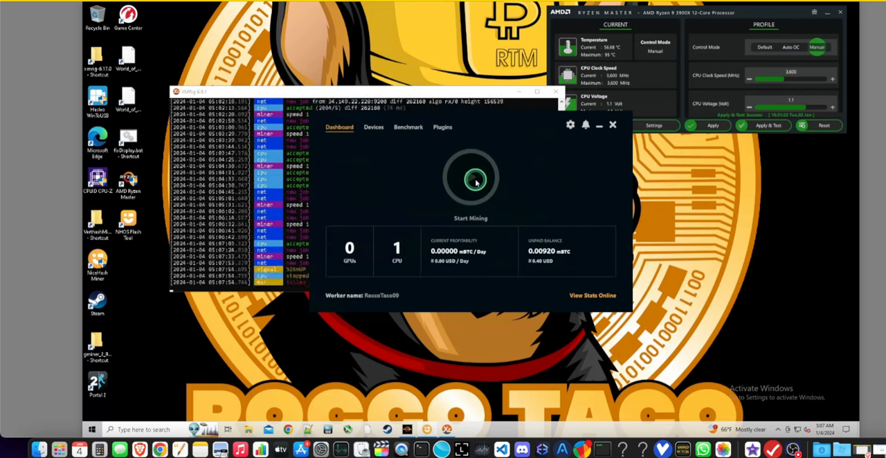
pyautogui.click(408, 126)
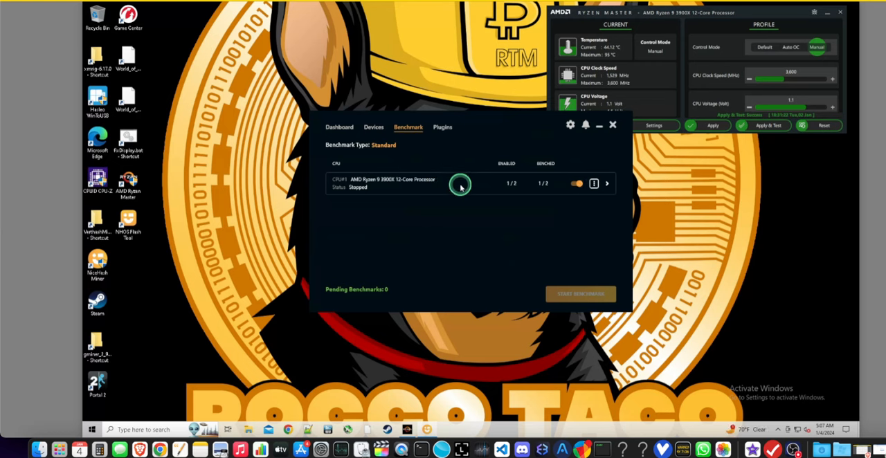
pyautogui.click(606, 183)
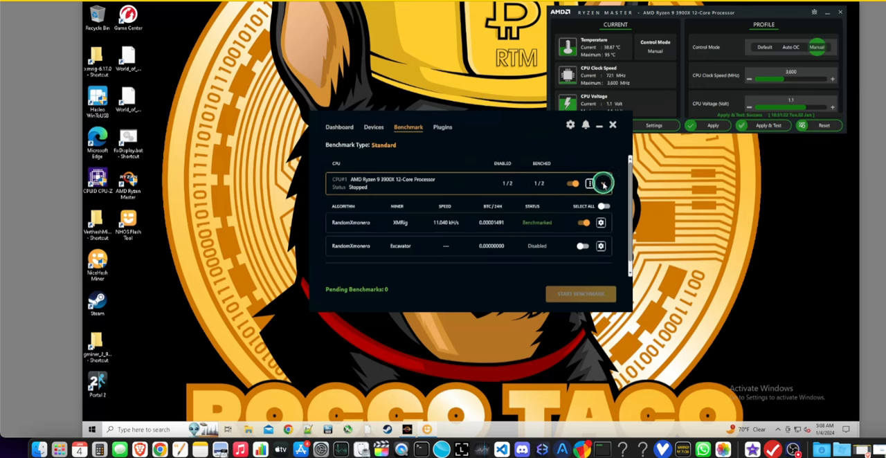
# - Clear the CPU's saved algorithm speeds and start a new RandomXmonero benchmark
pyautogui.click(602, 183)
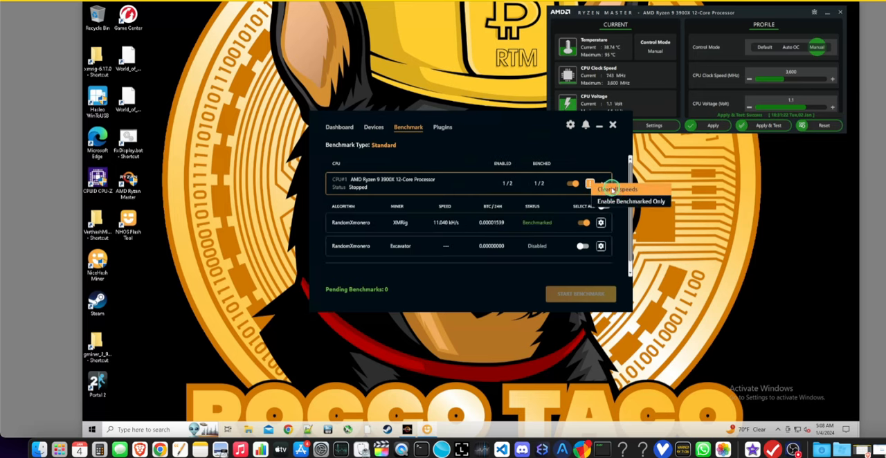
pyautogui.click(614, 189)
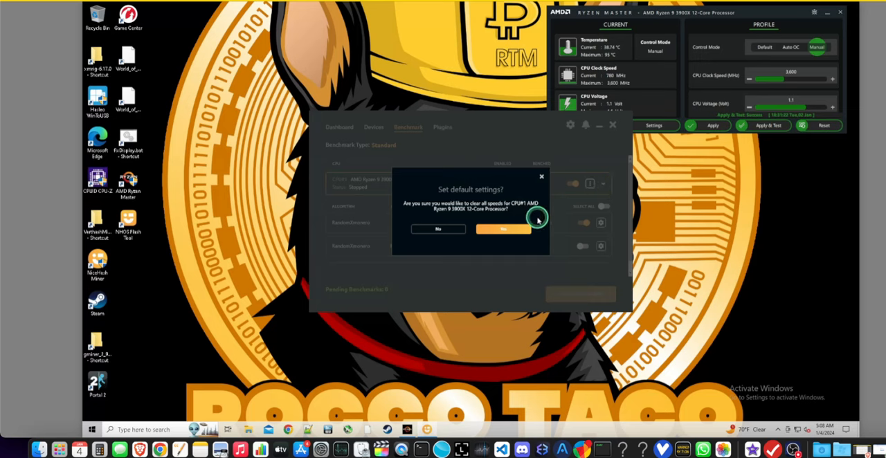
pyautogui.click(504, 230)
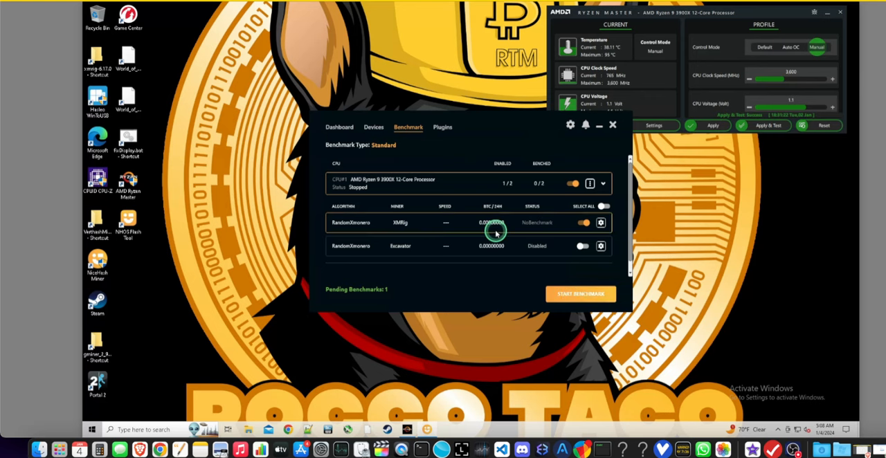
pyautogui.moveTo(451, 253)
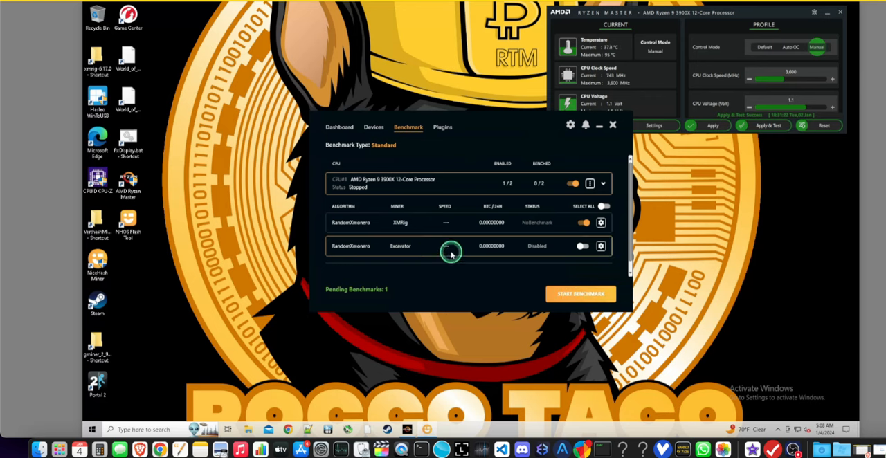
pyautogui.click(580, 294)
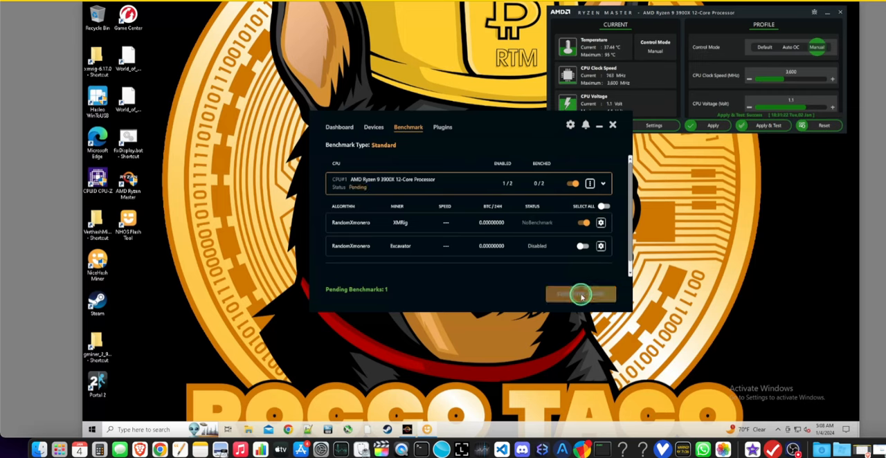
pyautogui.click(580, 293)
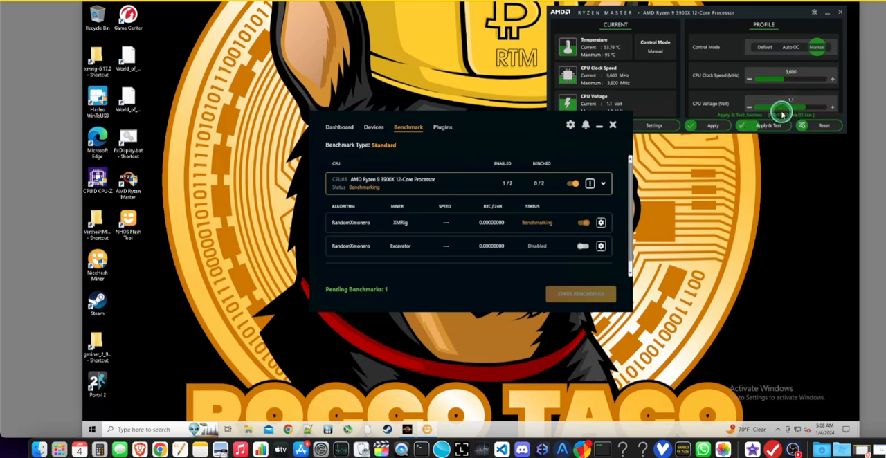
# - Check benchmarking progress until the Ryzen CPU is mining again on the Dashboard
pyautogui.moveTo(782, 111); pyautogui.dragTo(768, 108)
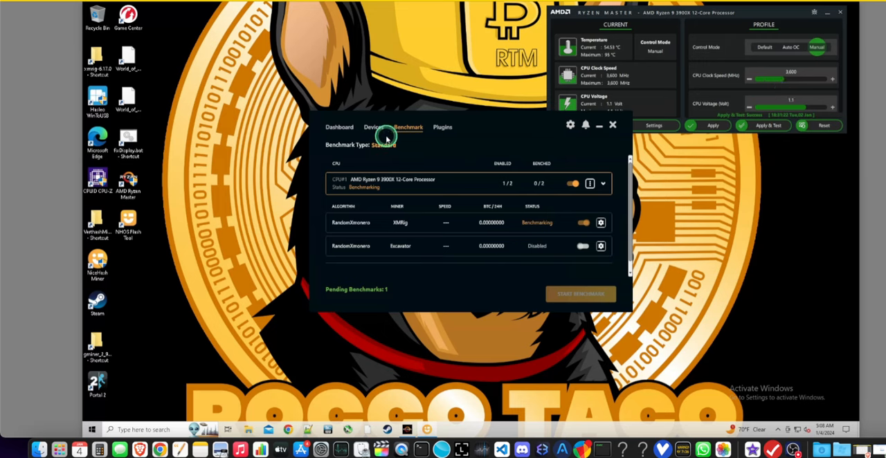
pyautogui.click(373, 126)
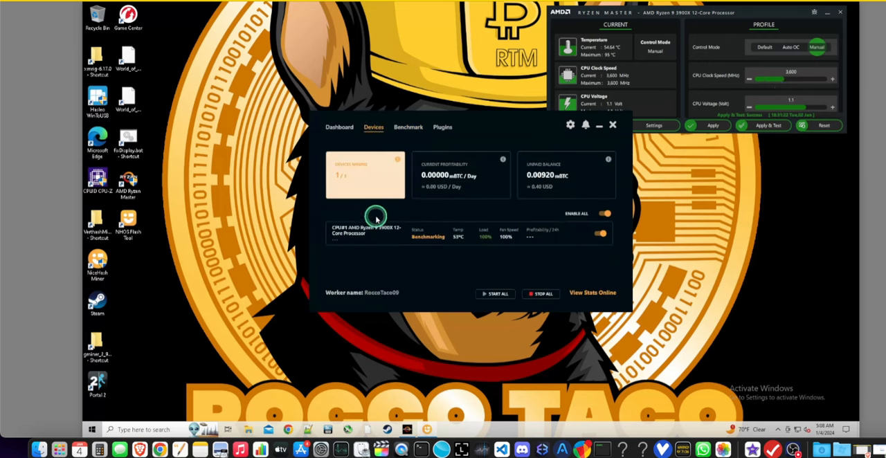
pyautogui.moveTo(459, 241)
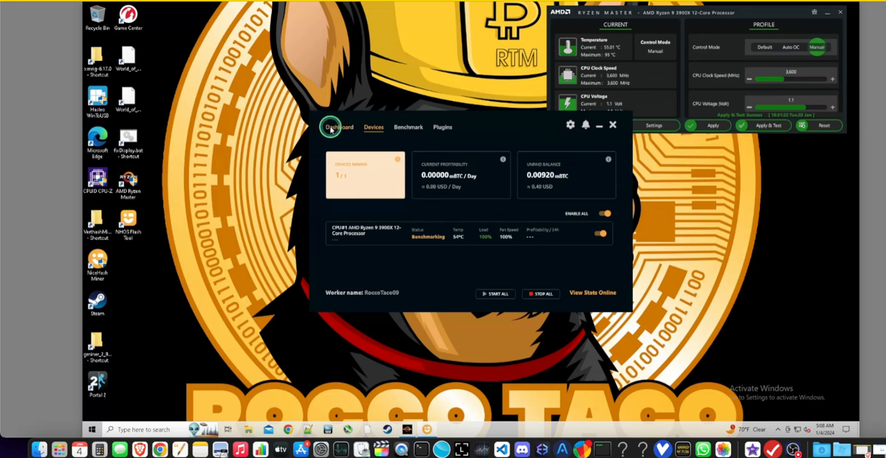
pyautogui.click(338, 126)
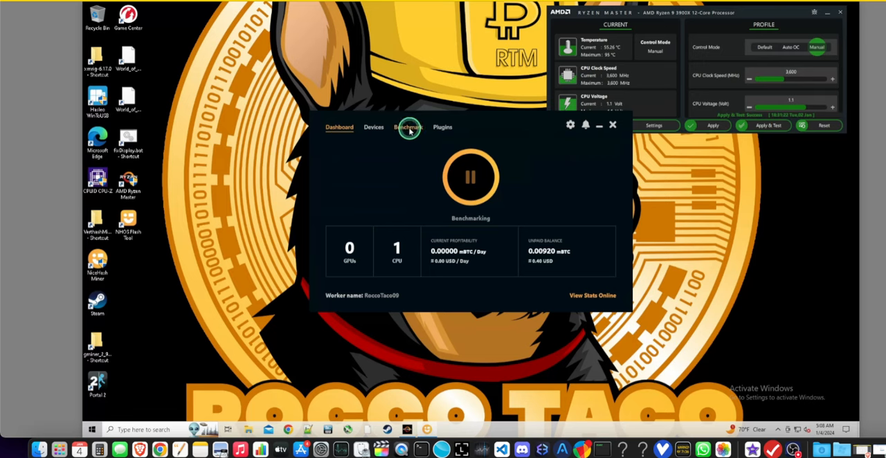
pyautogui.click(407, 126)
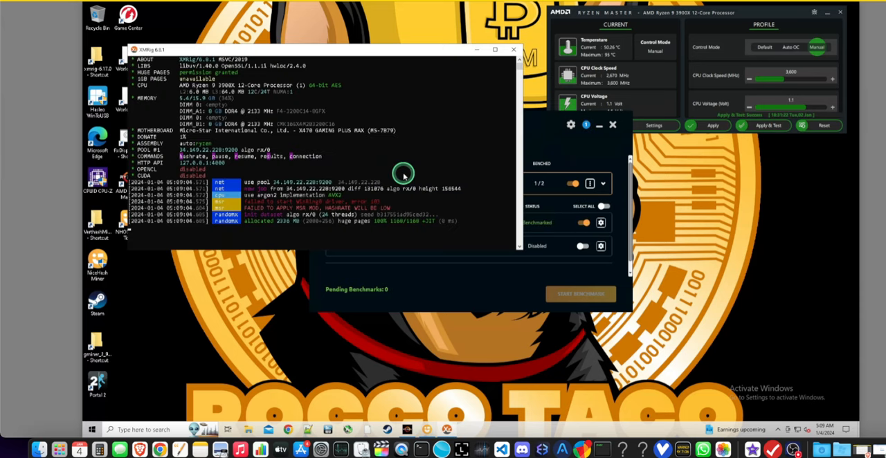
pyautogui.click(584, 222)
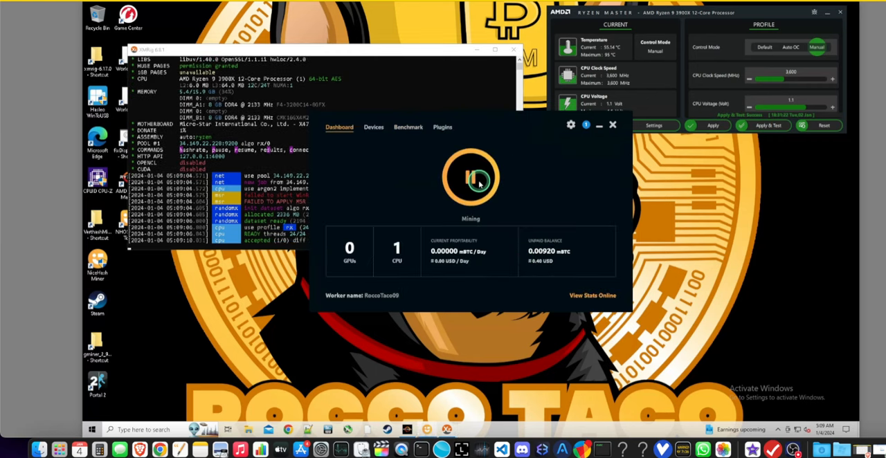
# - Bring the XMRig console log to the front over the miner
pyautogui.click(471, 177)
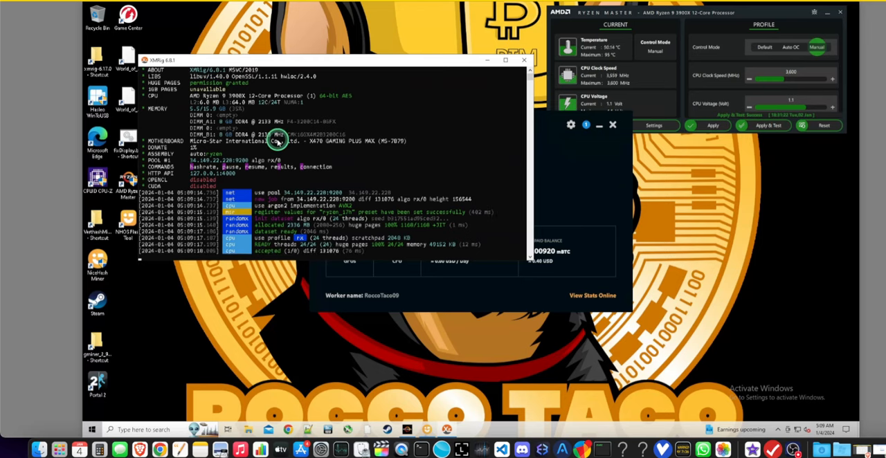
pyautogui.scroll(-3)
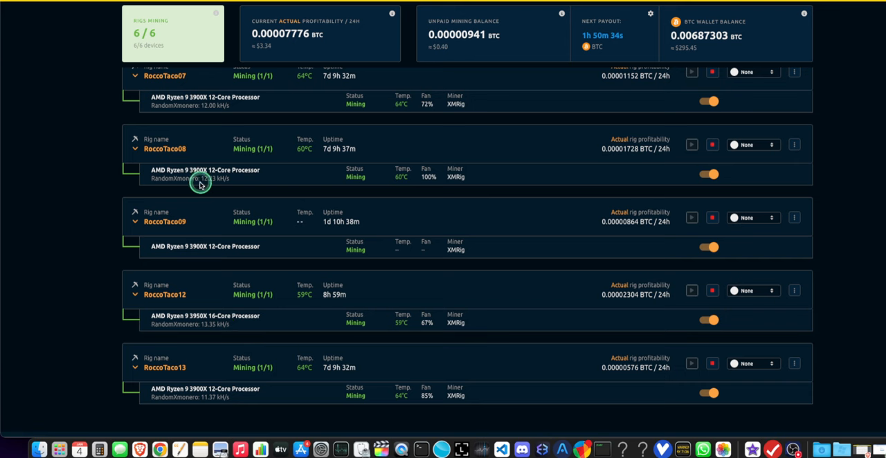
pyautogui.moveTo(210, 244)
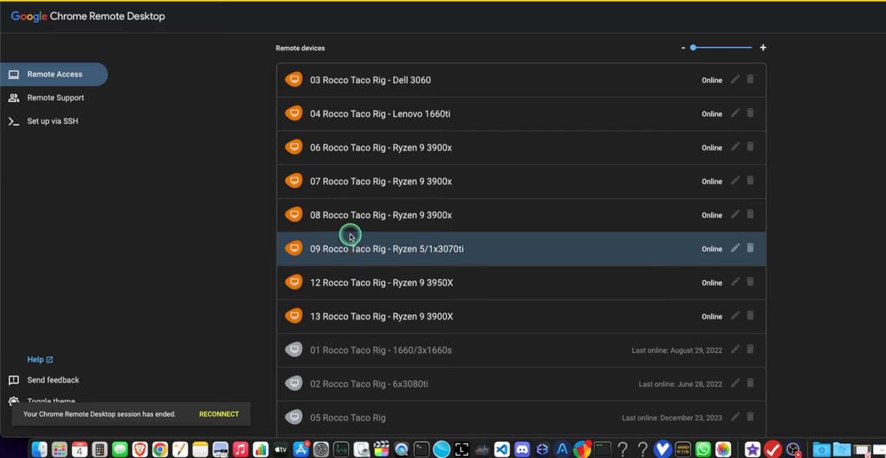
# - Start a remote session to rig 09 from the Chrome Remote Desktop devices list
pyautogui.click(381, 214)
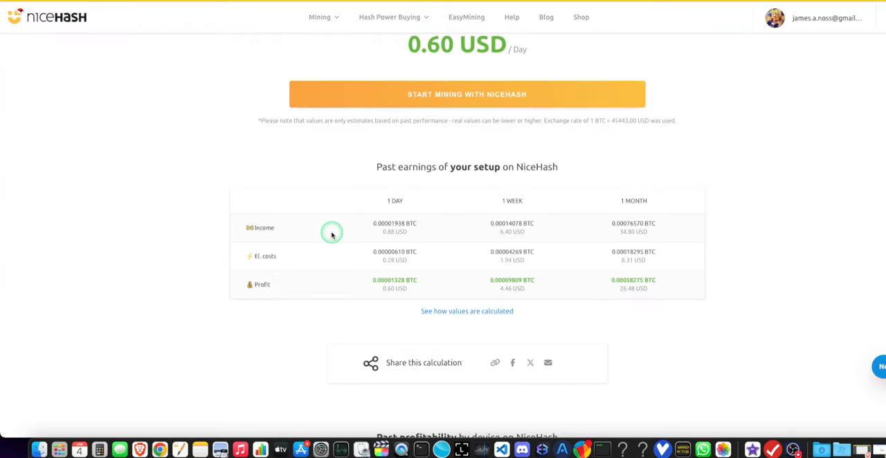
pyautogui.moveTo(400, 238)
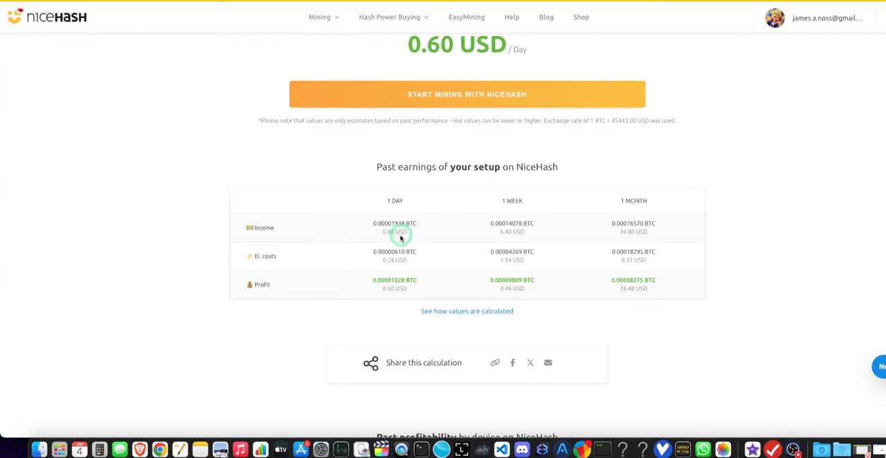
pyautogui.moveTo(357, 210)
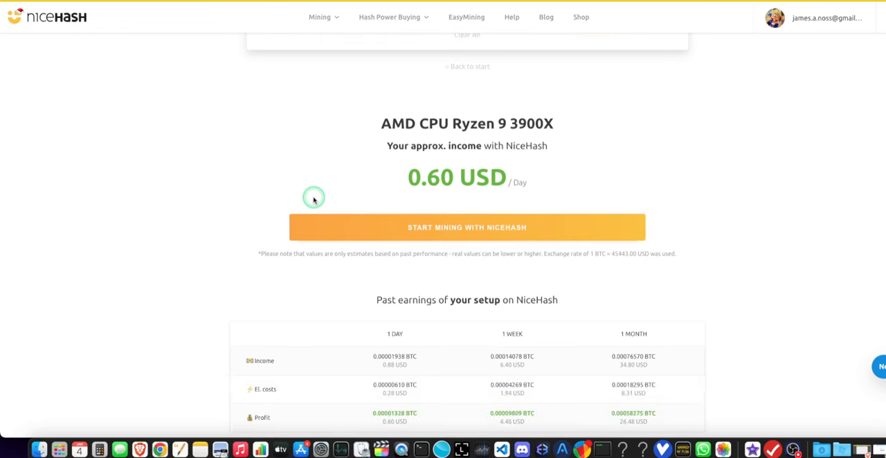
pyautogui.moveTo(464, 188)
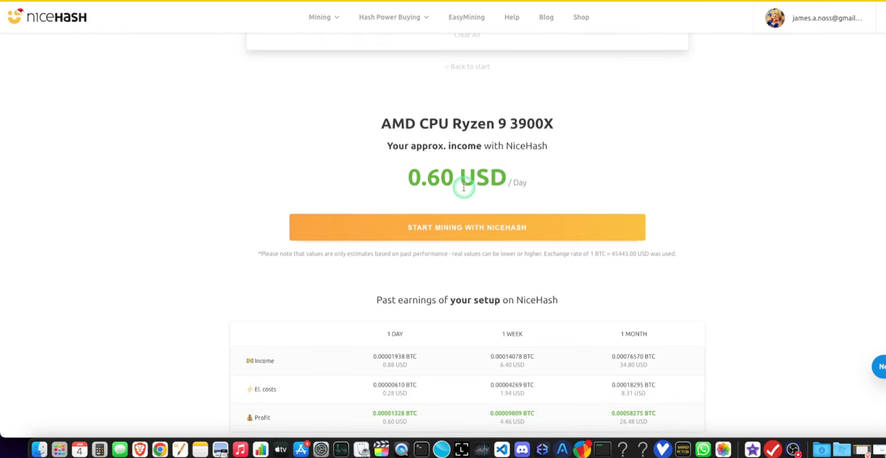
pyautogui.moveTo(443, 210)
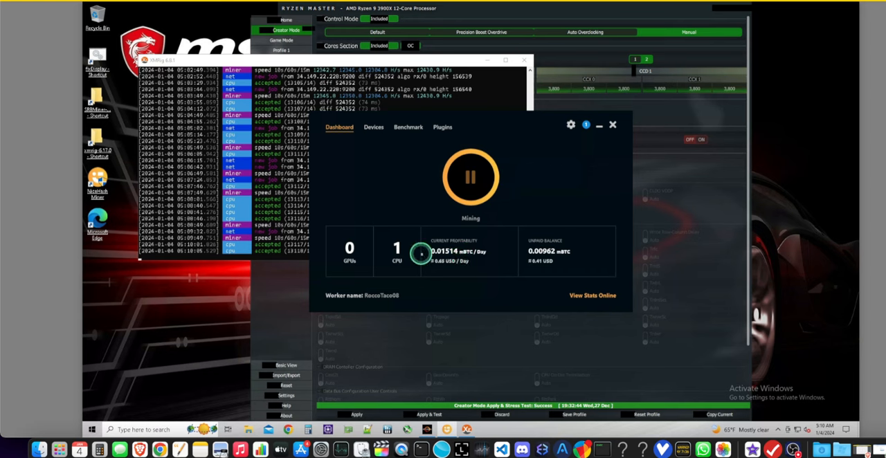
pyautogui.moveTo(423, 255)
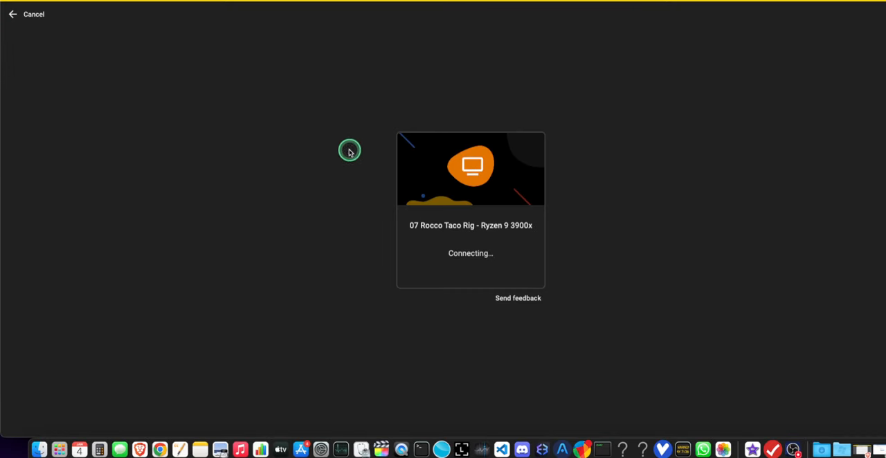
pyautogui.moveTo(281, 201)
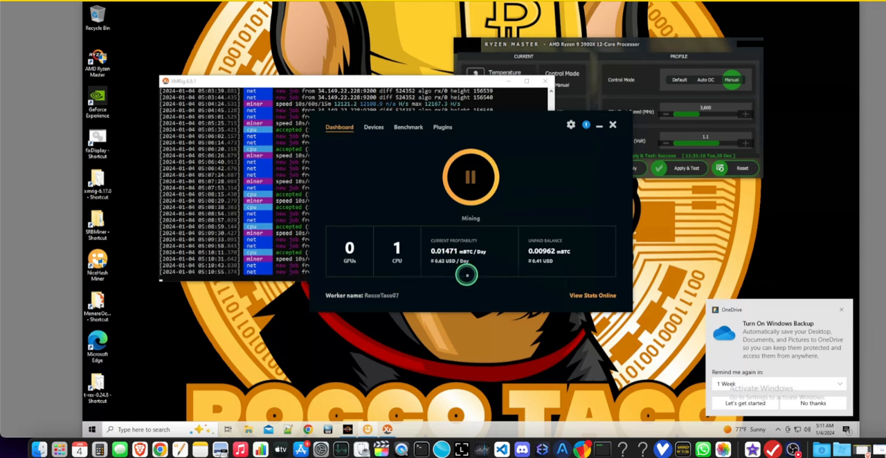
pyautogui.moveTo(460, 265)
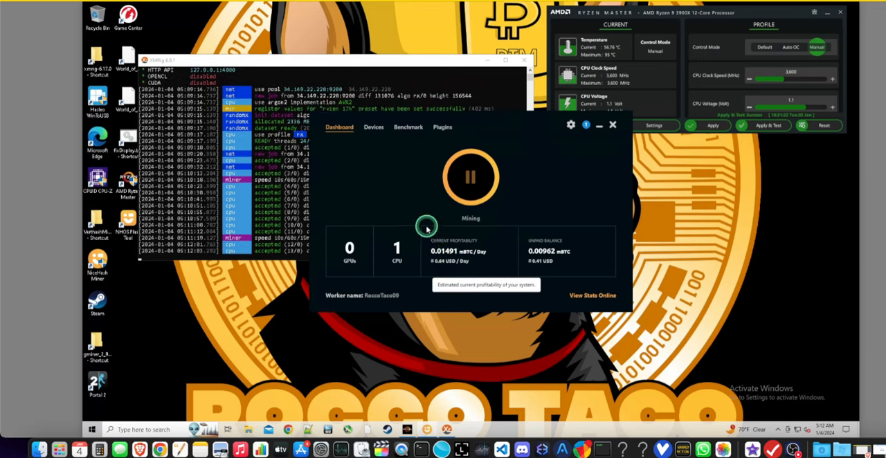
pyautogui.moveTo(360, 200)
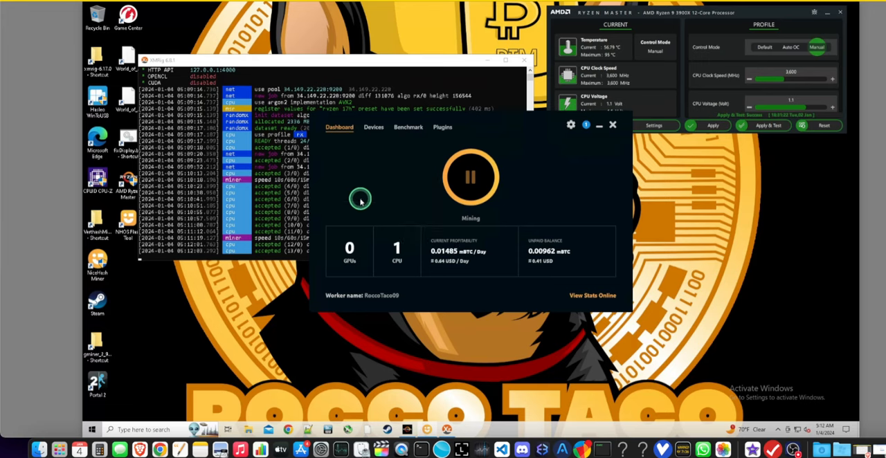
pyautogui.moveTo(262, 83)
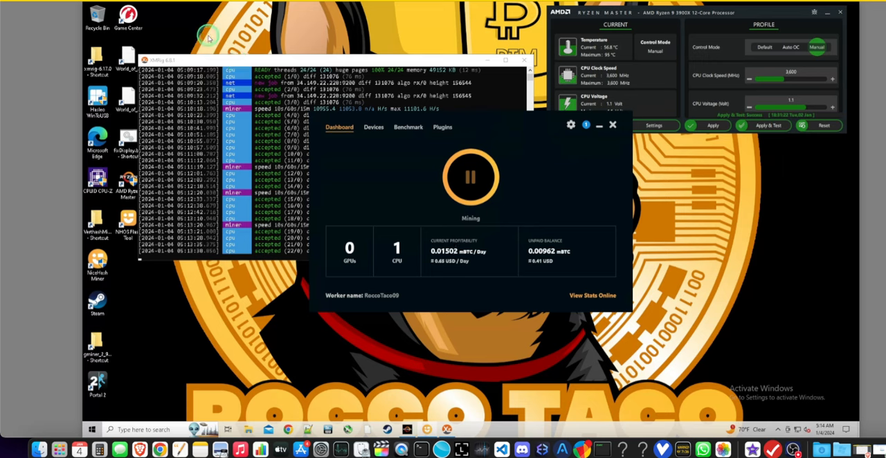
pyautogui.moveTo(497, 132)
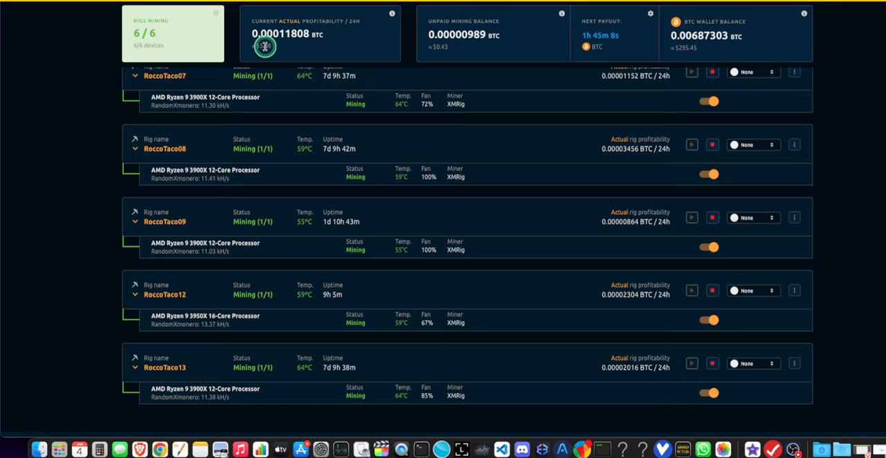
pyautogui.moveTo(313, 55)
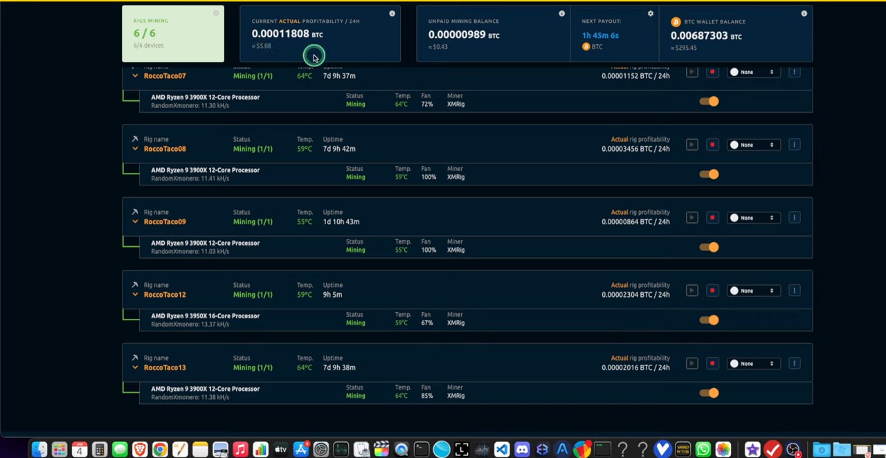
pyautogui.moveTo(700, 36)
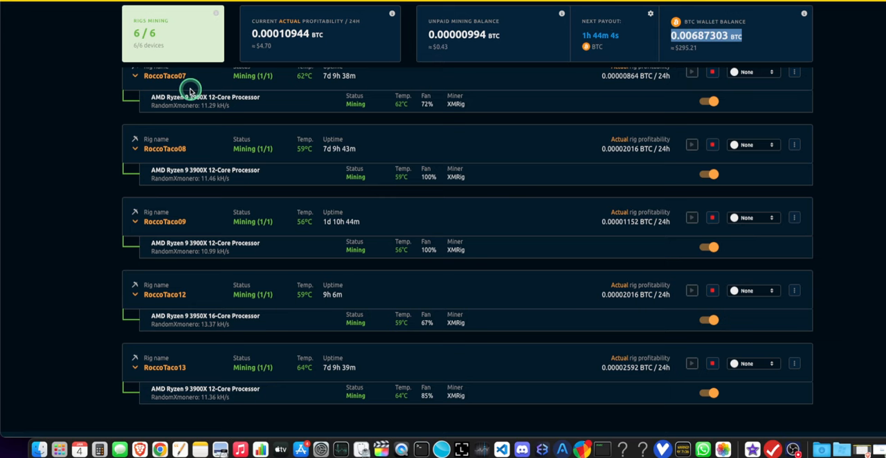
pyautogui.moveTo(131, 119)
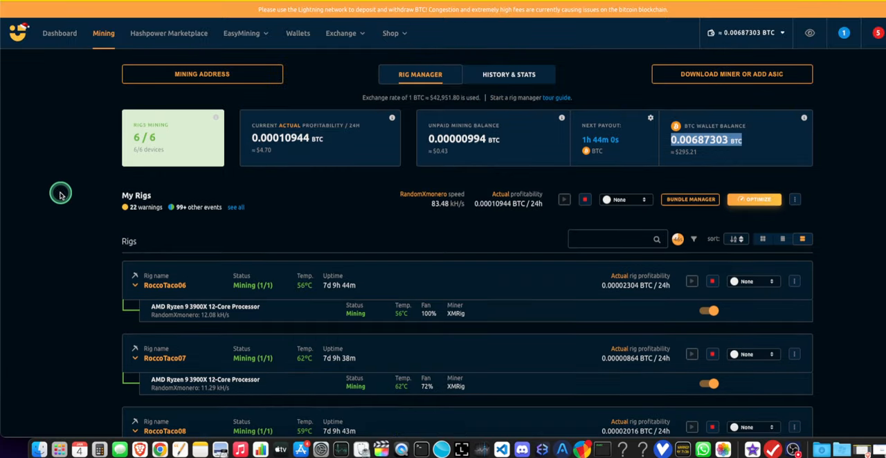
pyautogui.moveTo(98, 261)
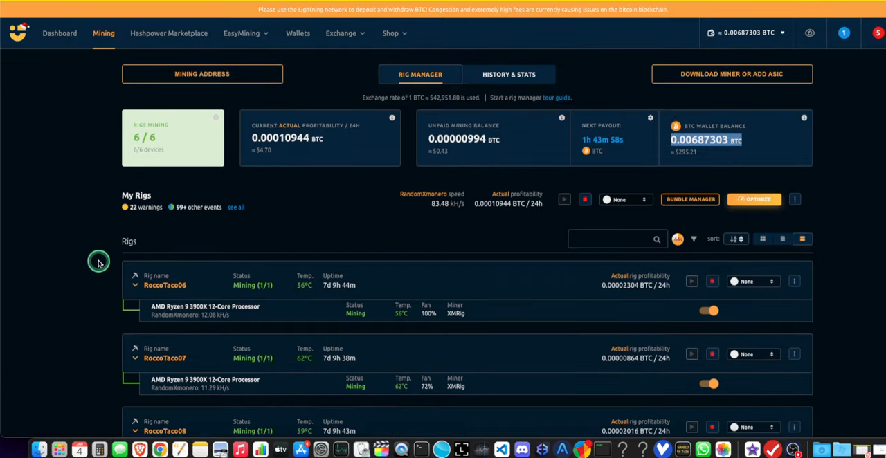
pyautogui.moveTo(123, 253)
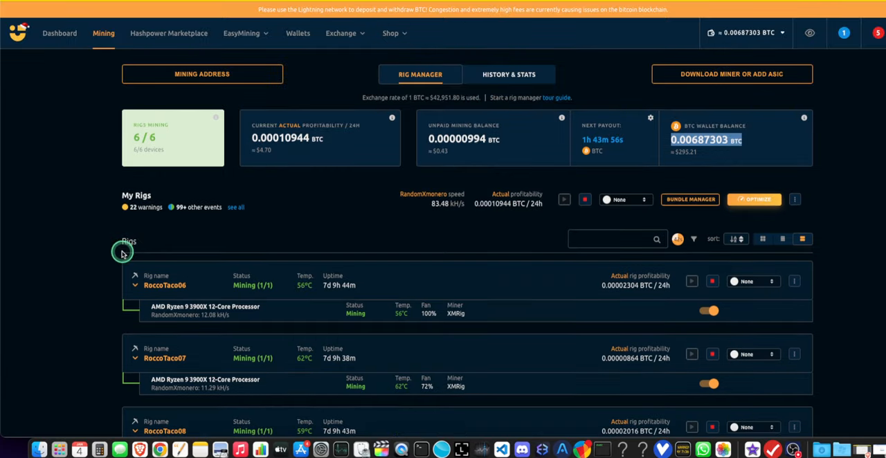